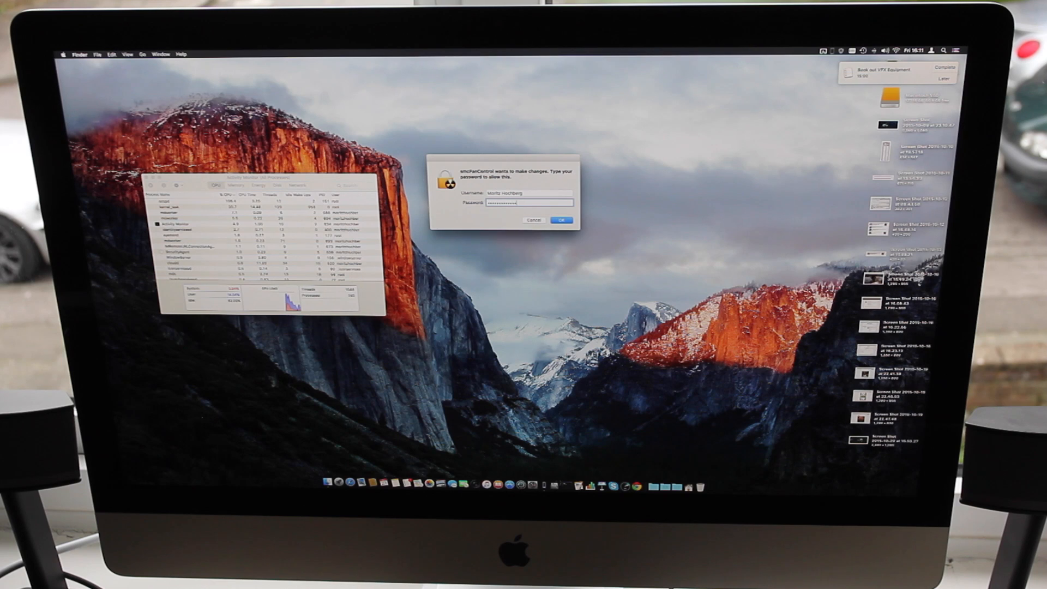
Dismiss the fan-control password request in Activity Monitor.
{"action": "left_click", "coordinate": [560, 220]}
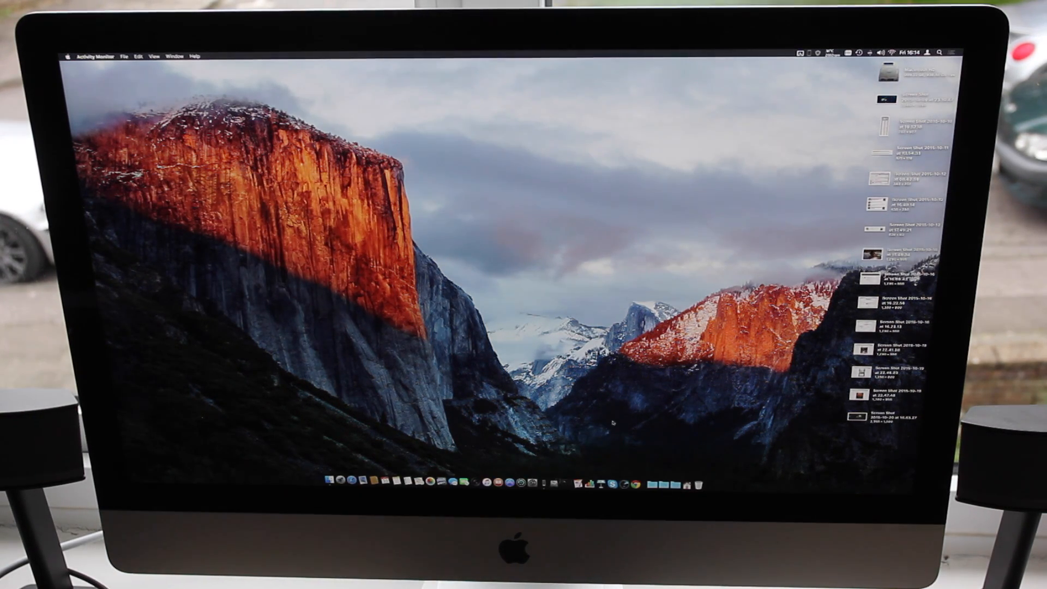
Search Spotlight for 'cinebench R15' and launch Cinebench R15.
{"action": "type", "text": "cinebench R15"}
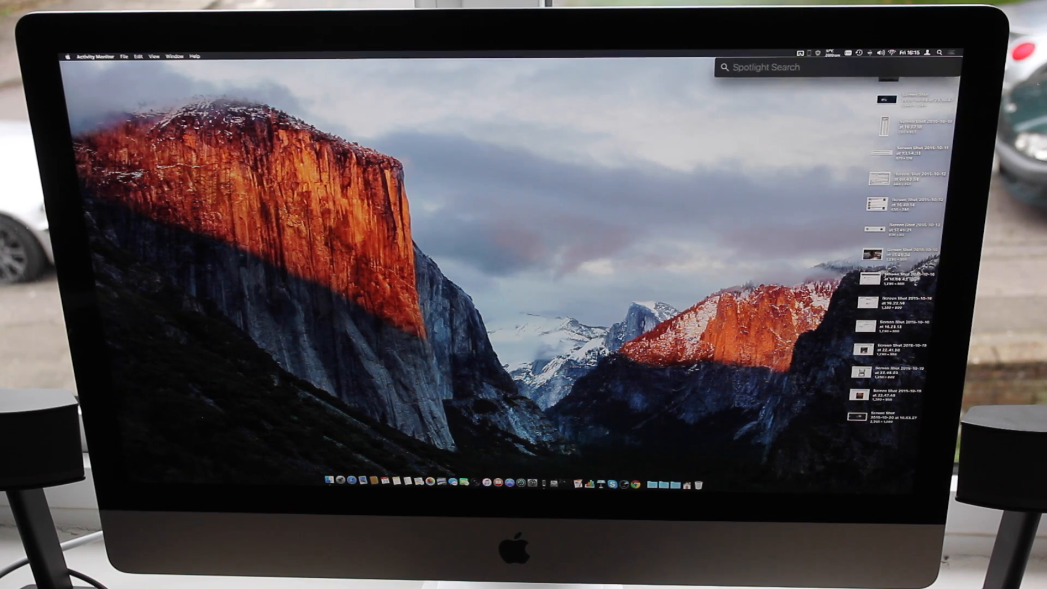
{"action": "left_click", "coordinate": [359, 479]}
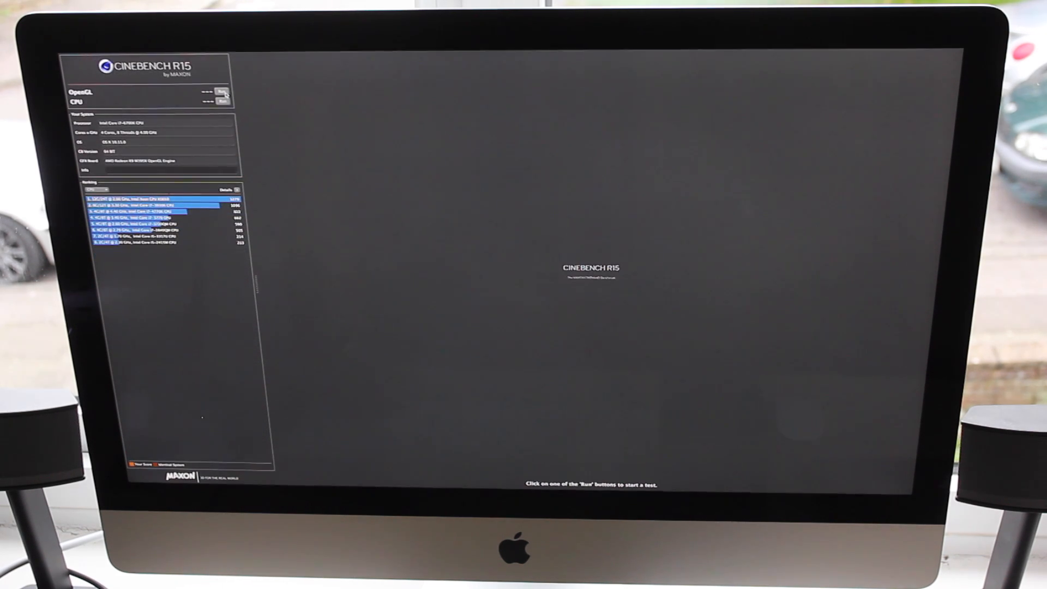
{"action": "left_click", "coordinate": [220, 91]}
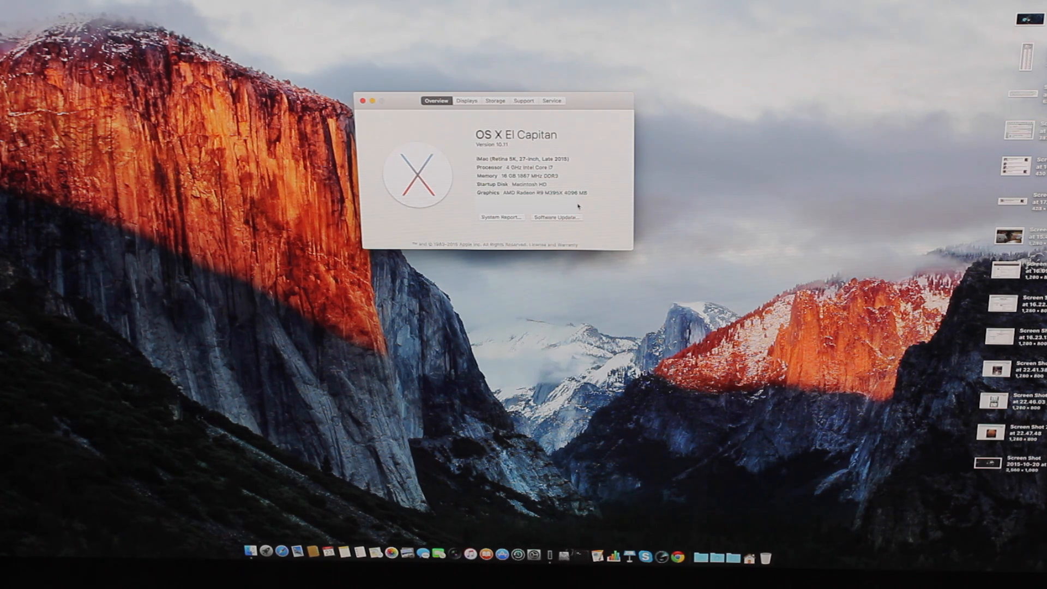
Close the About This Mac overview showing 16 GB memory and Radeon R9 M395X.
{"action": "left_click", "coordinate": [361, 100]}
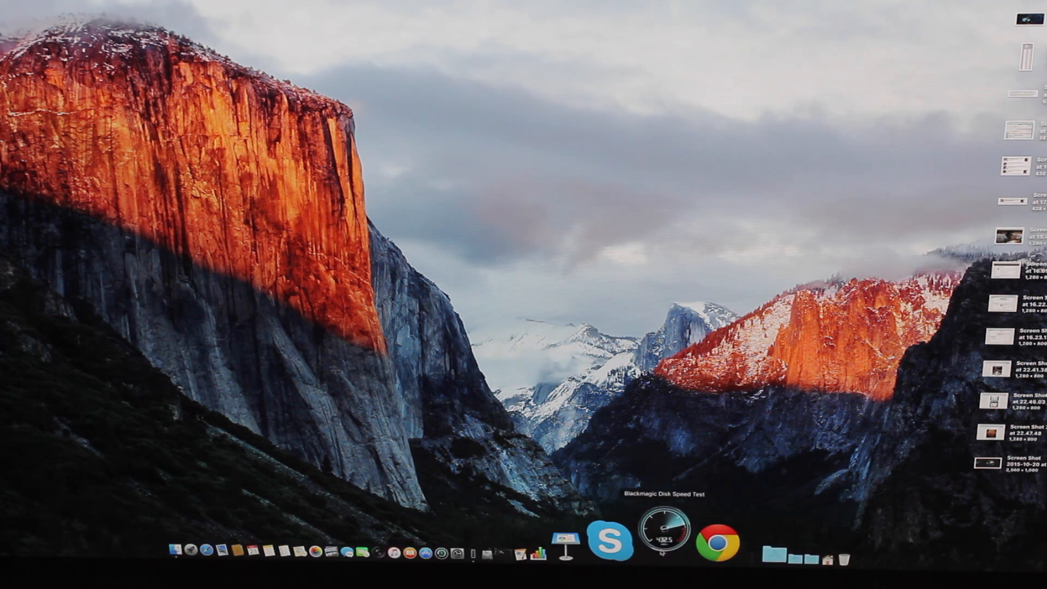
Launch Blackmagic Disk Speed Test from the Dock and start the speed test.
{"action": "left_click", "coordinate": [663, 536]}
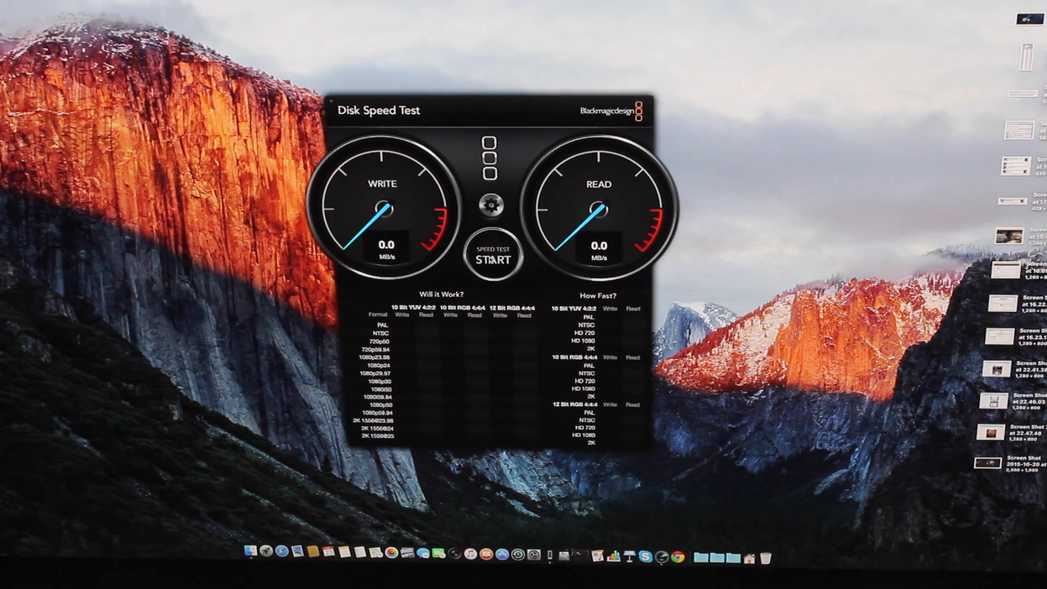
{"action": "left_click", "coordinate": [492, 257]}
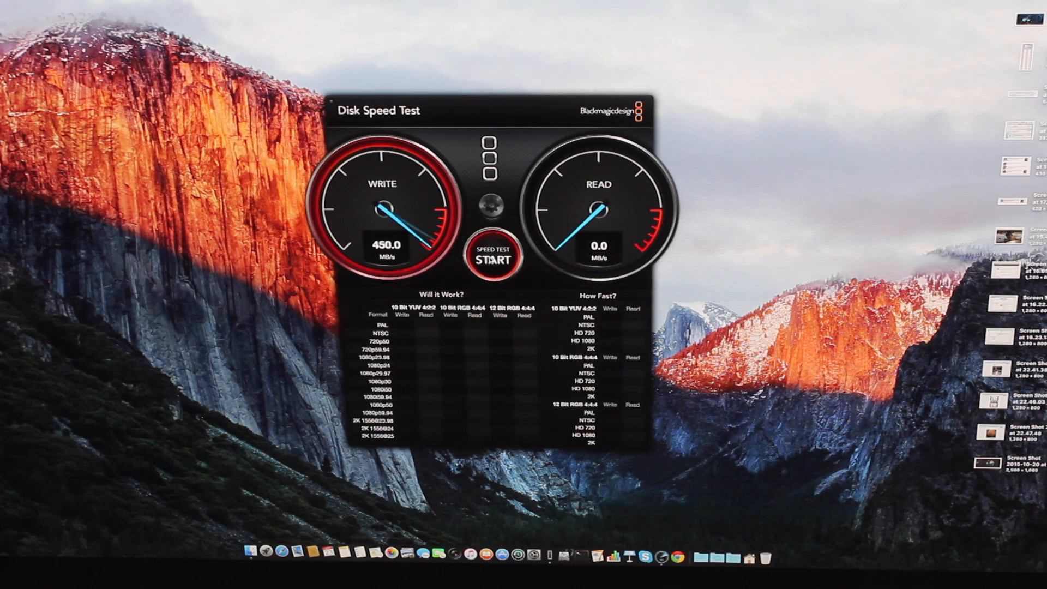